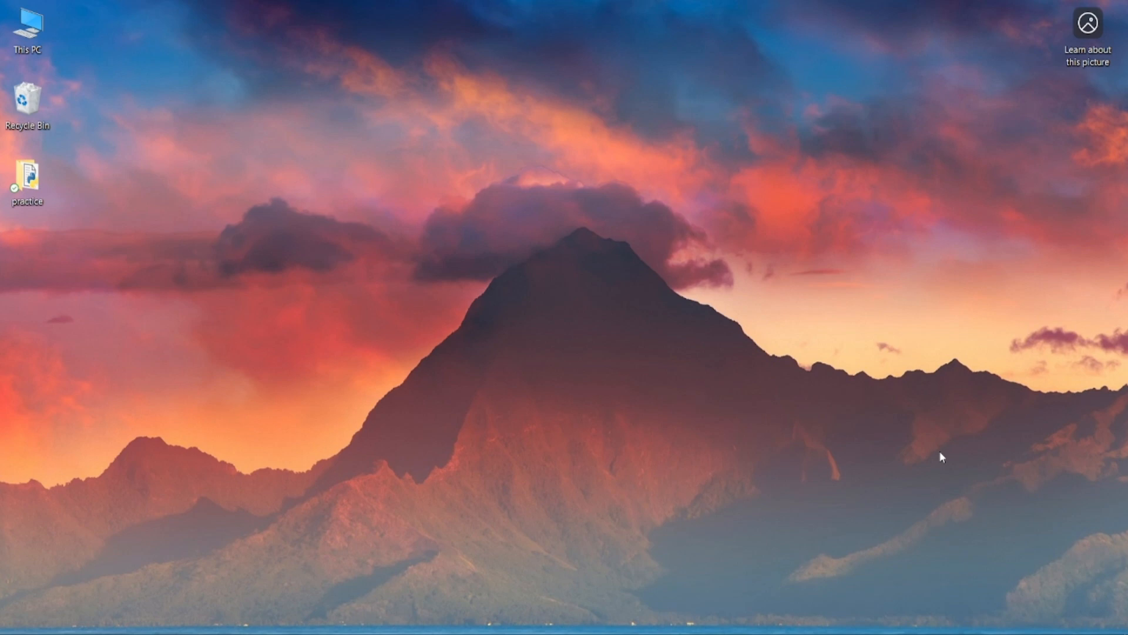
- Search the Start menu for 'turn windows features on or off'
left_click(11, 625)
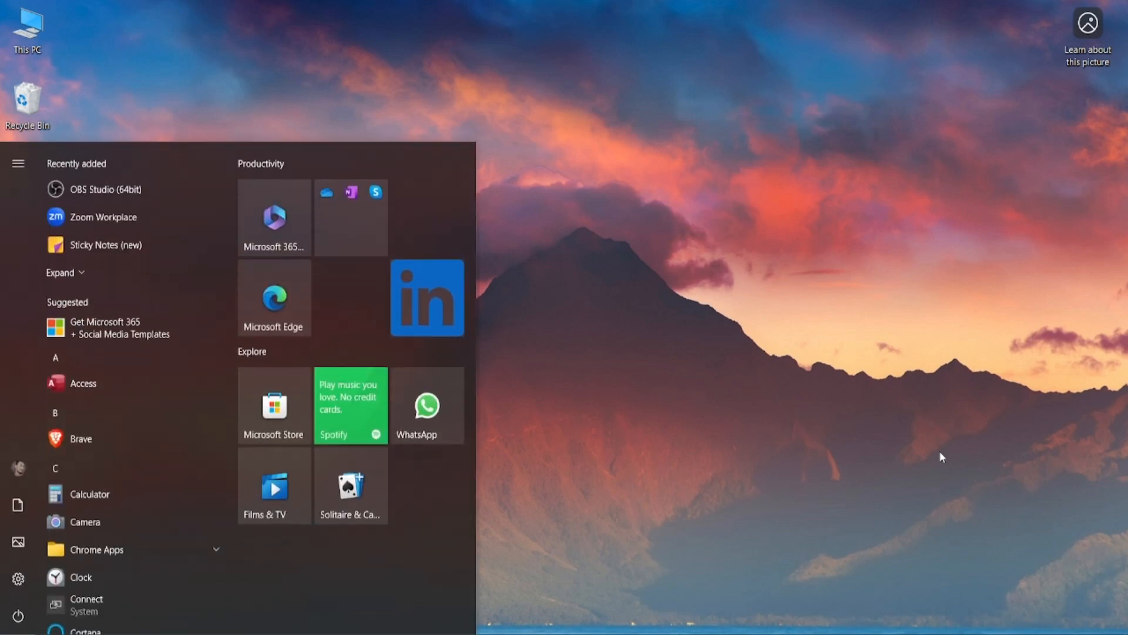
type("turn")
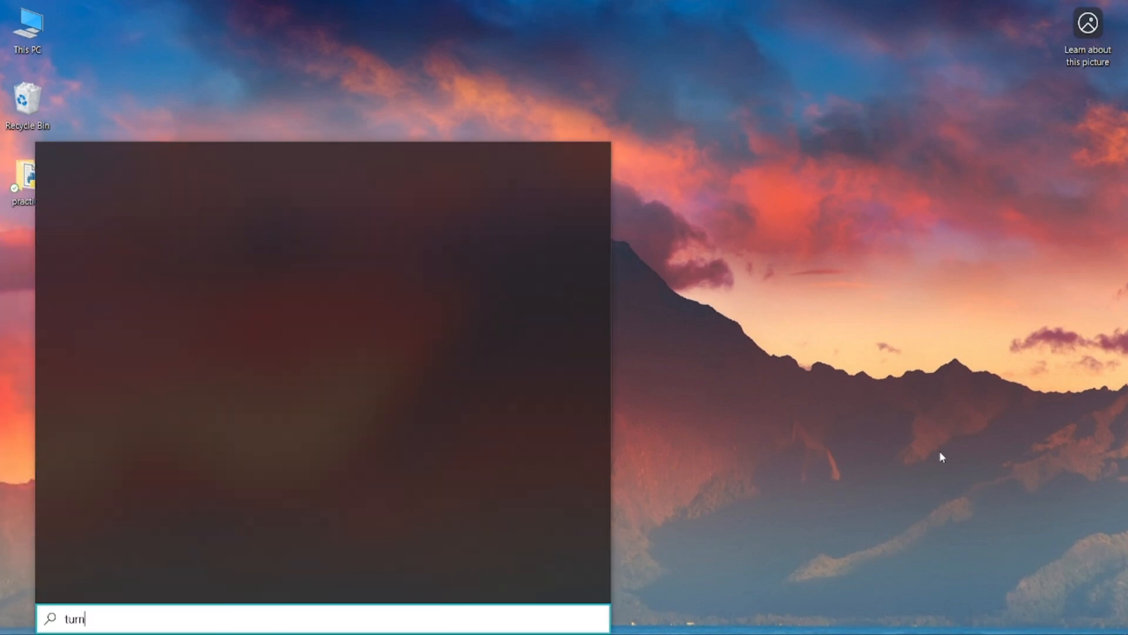
type("windows features on or off")
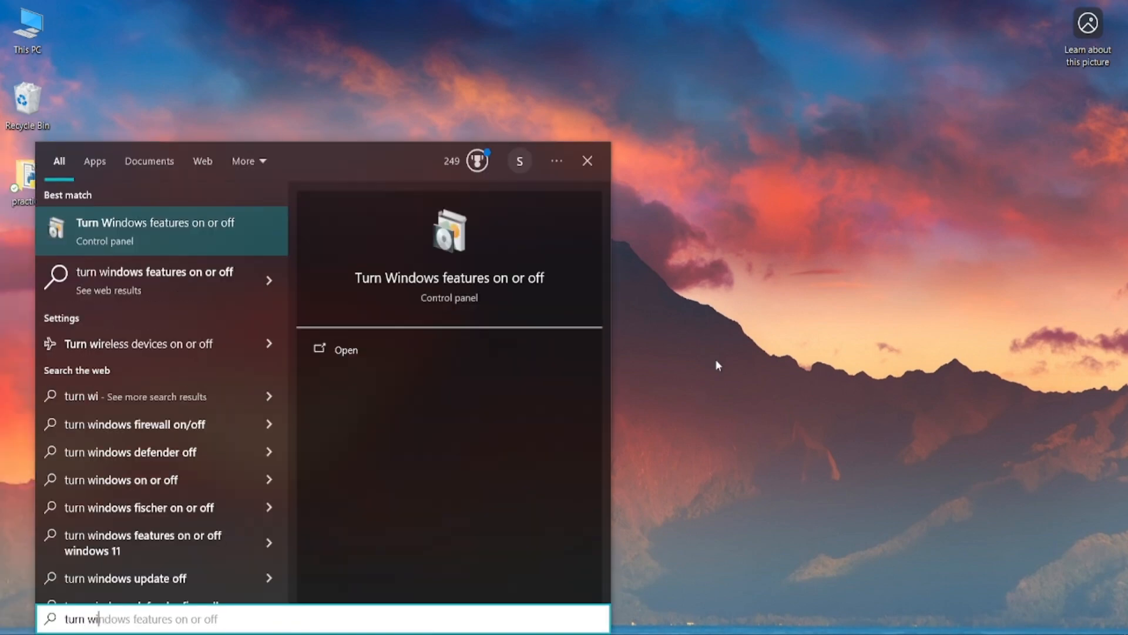
- Open the Windows Features dialog and scroll down to Windows Hypervisor Platform and Subsystem for Linux
left_click(345, 349)
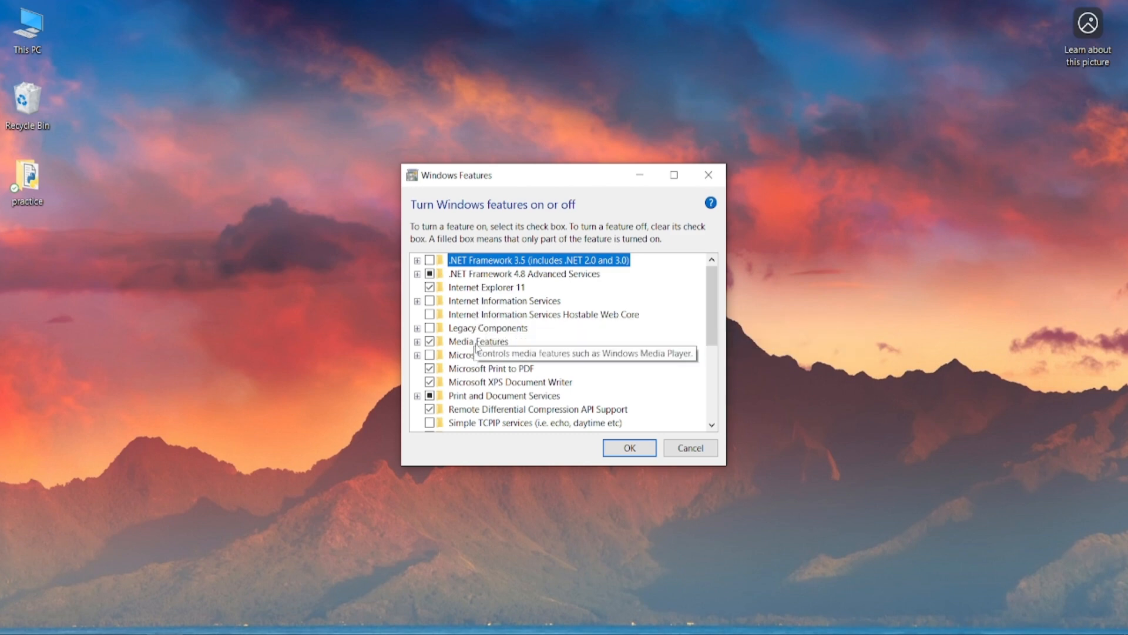
scroll("down", 3)
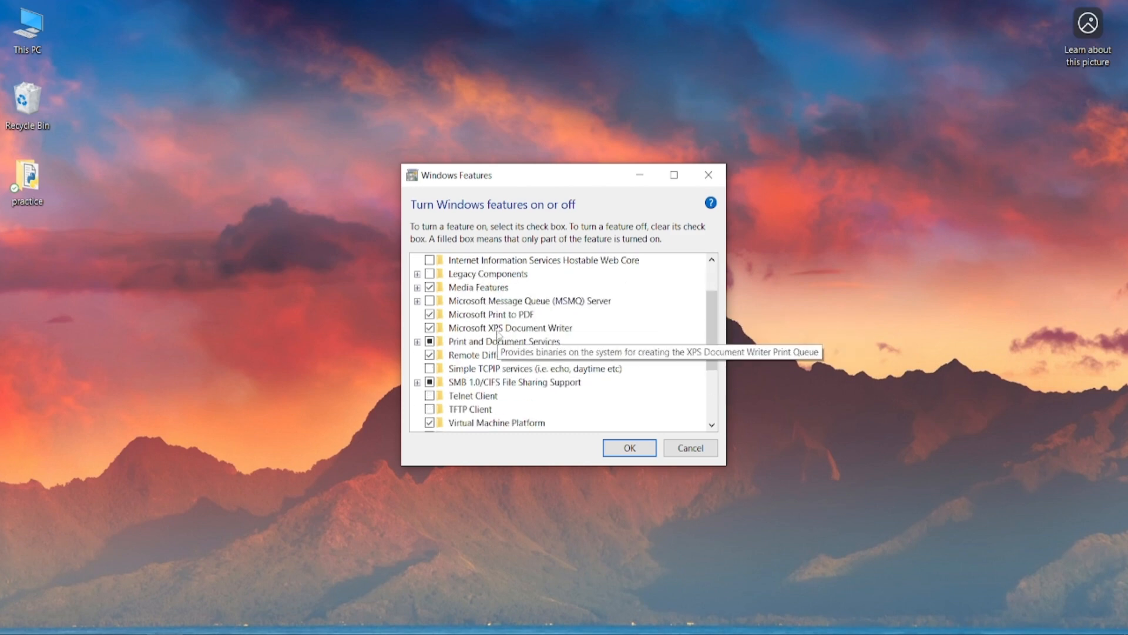
scroll("down", 3)
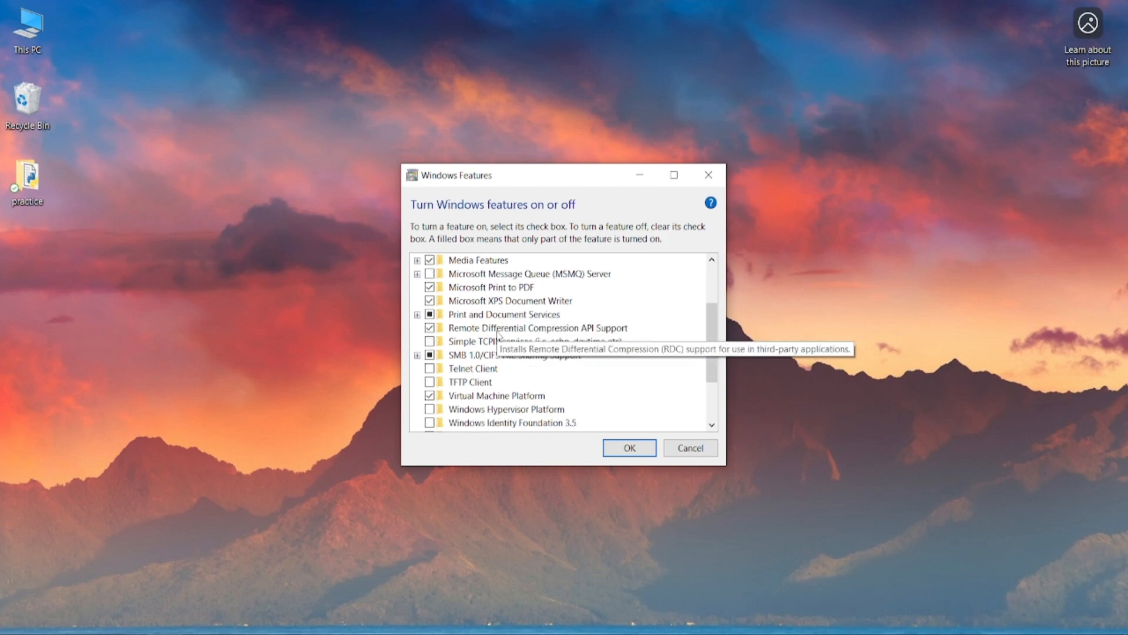
scroll("down", 3)
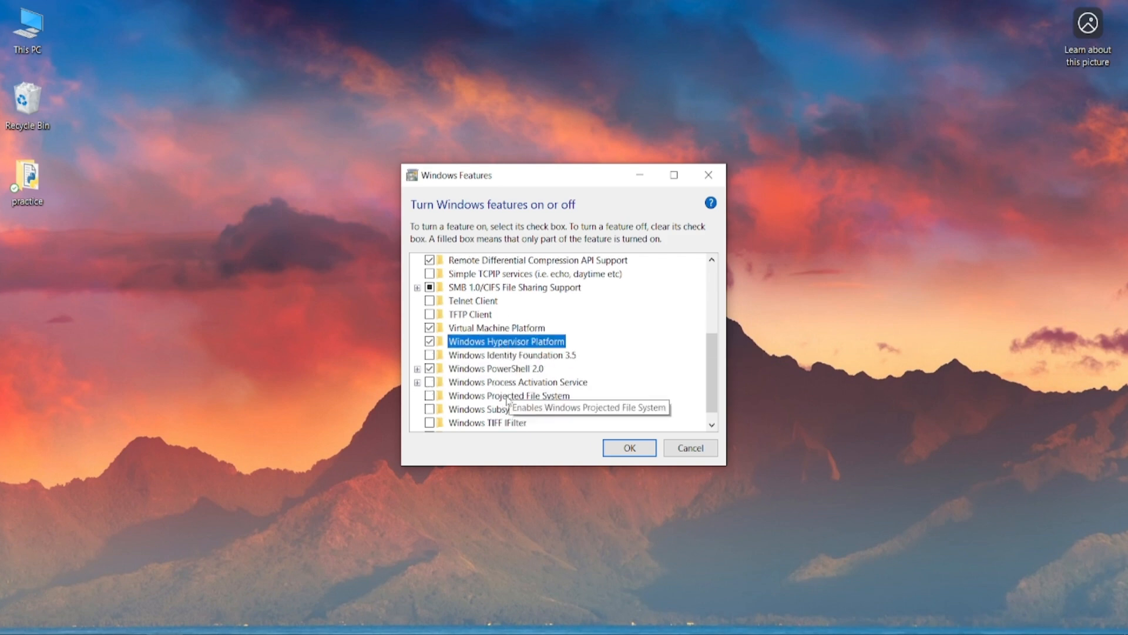
mouse_move(423, 412)
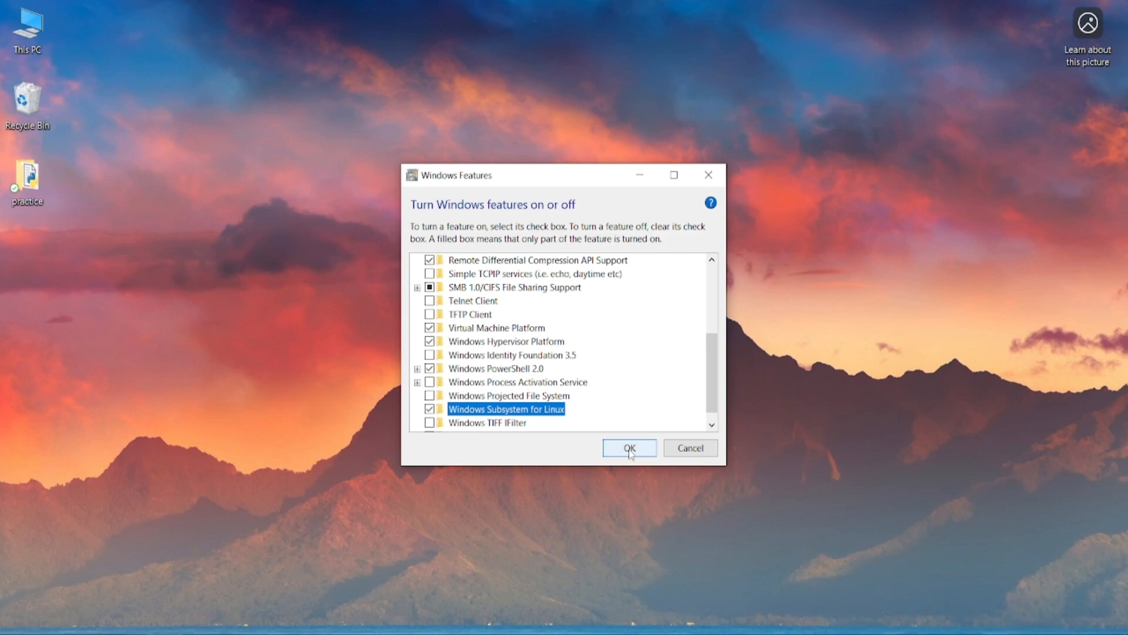
- Apply the Hypervisor Platform and Subsystem for Linux feature changes
left_click(628, 448)
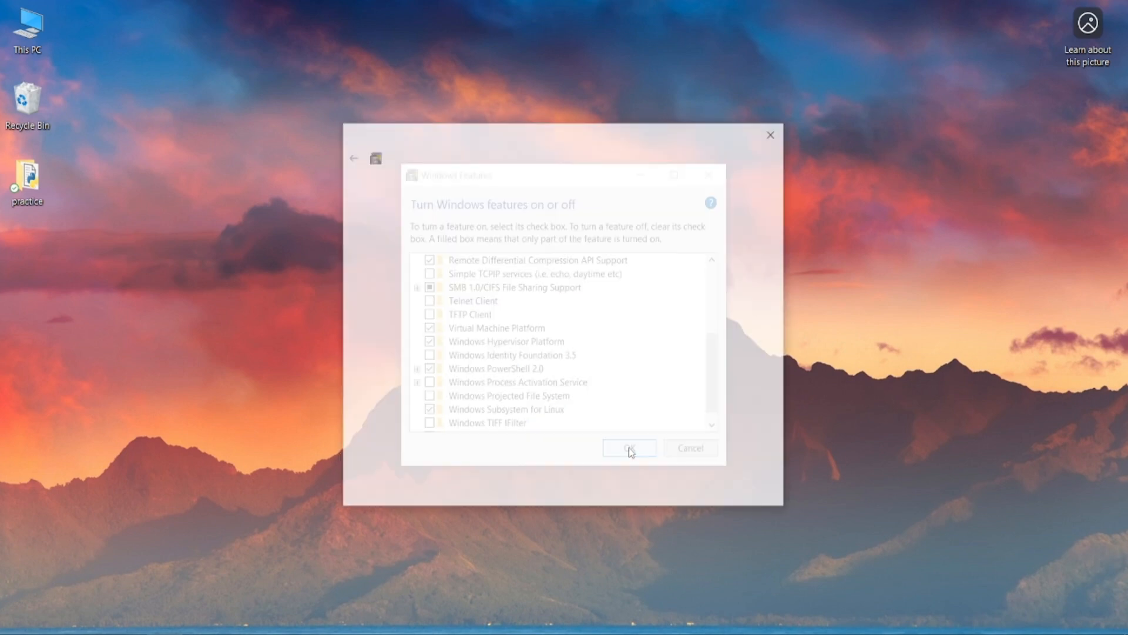
left_click(629, 448)
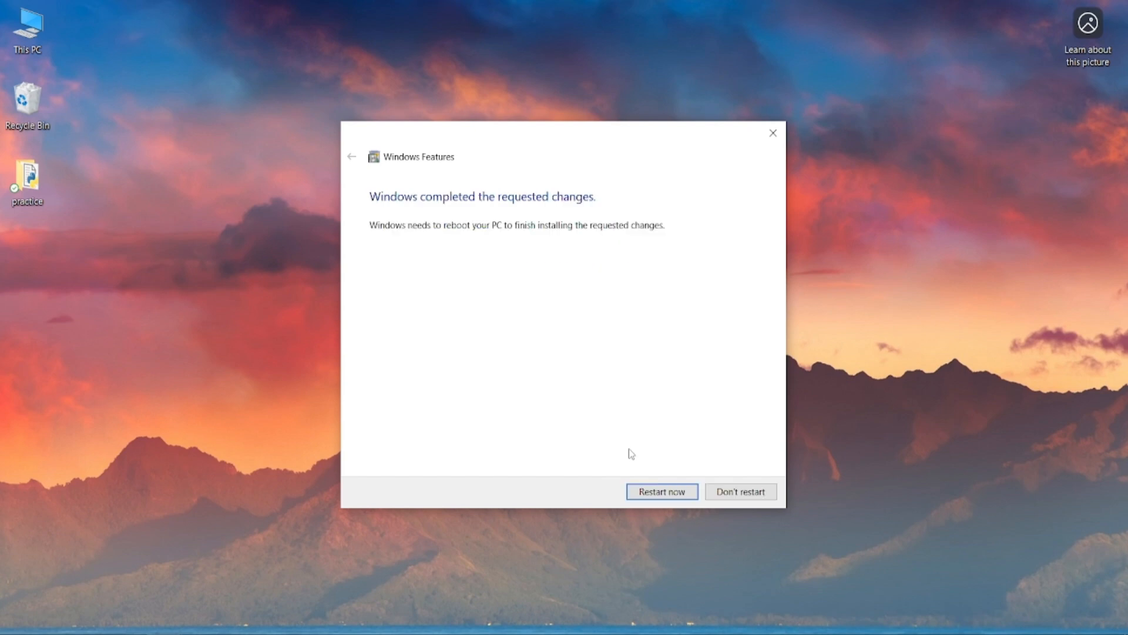
mouse_move(615, 449)
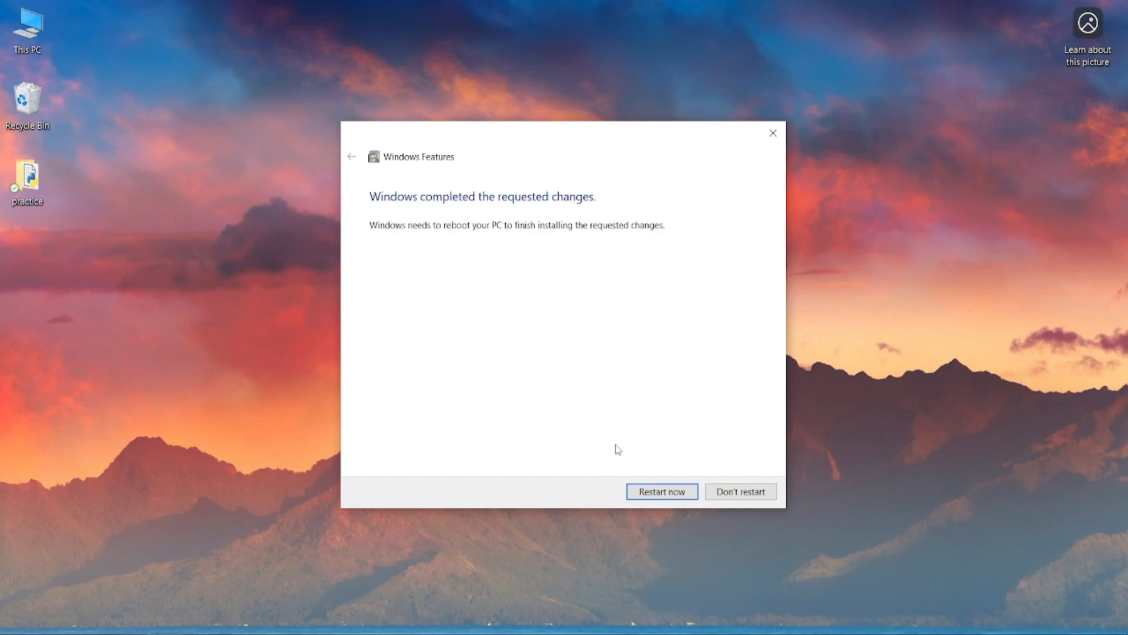
mouse_move(440, 553)
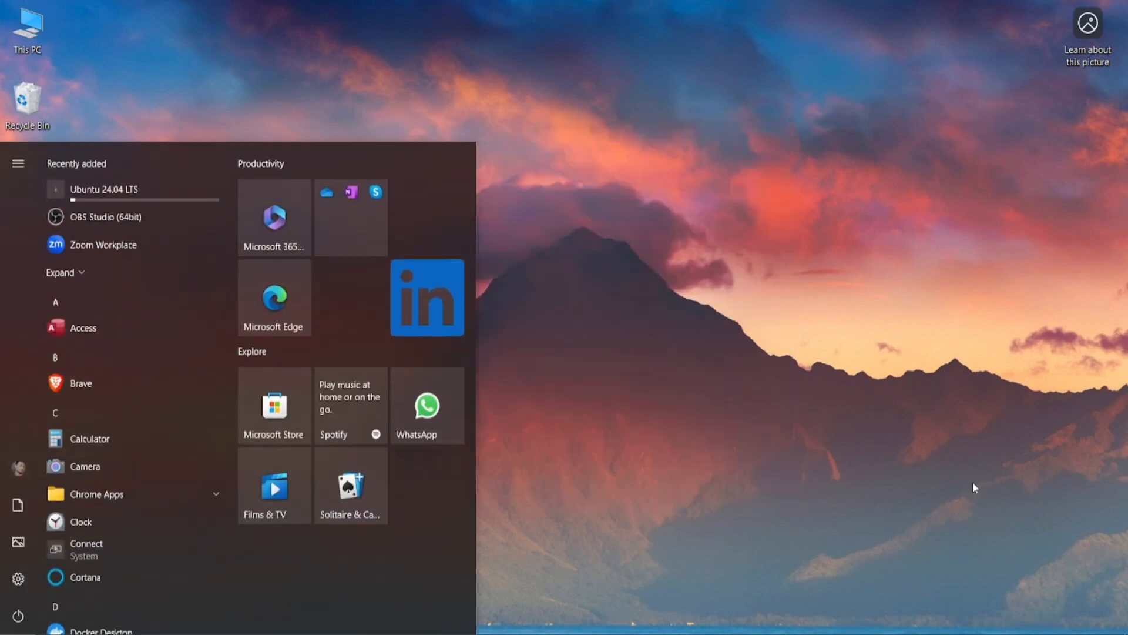
- Launch Windows PowerShell from a Start search for 'win'
type("win")
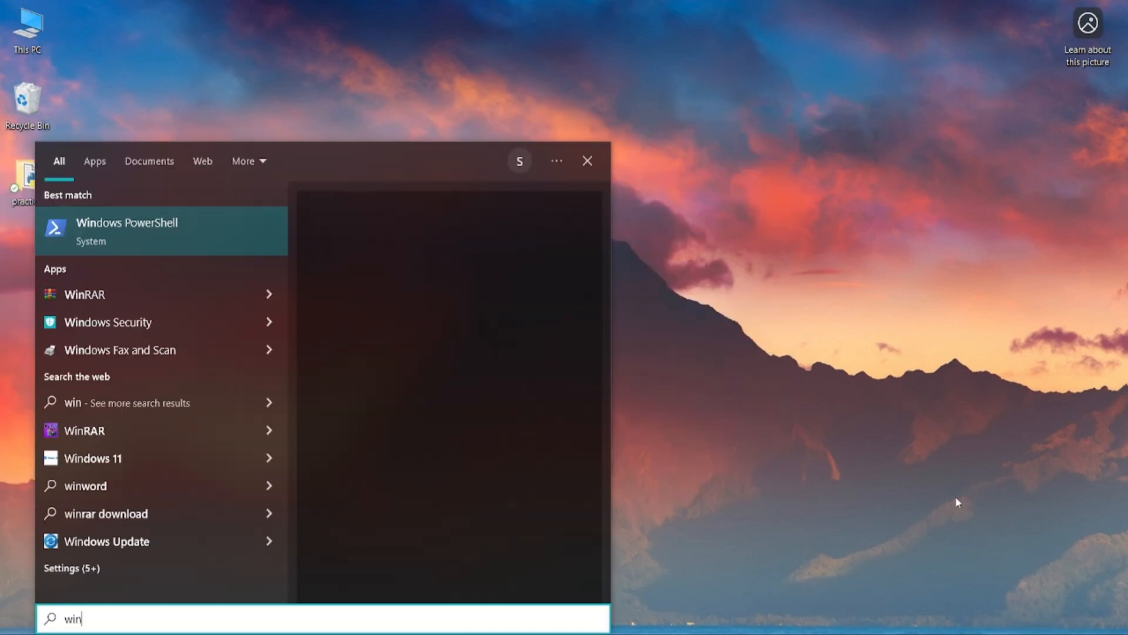
left_click(128, 230)
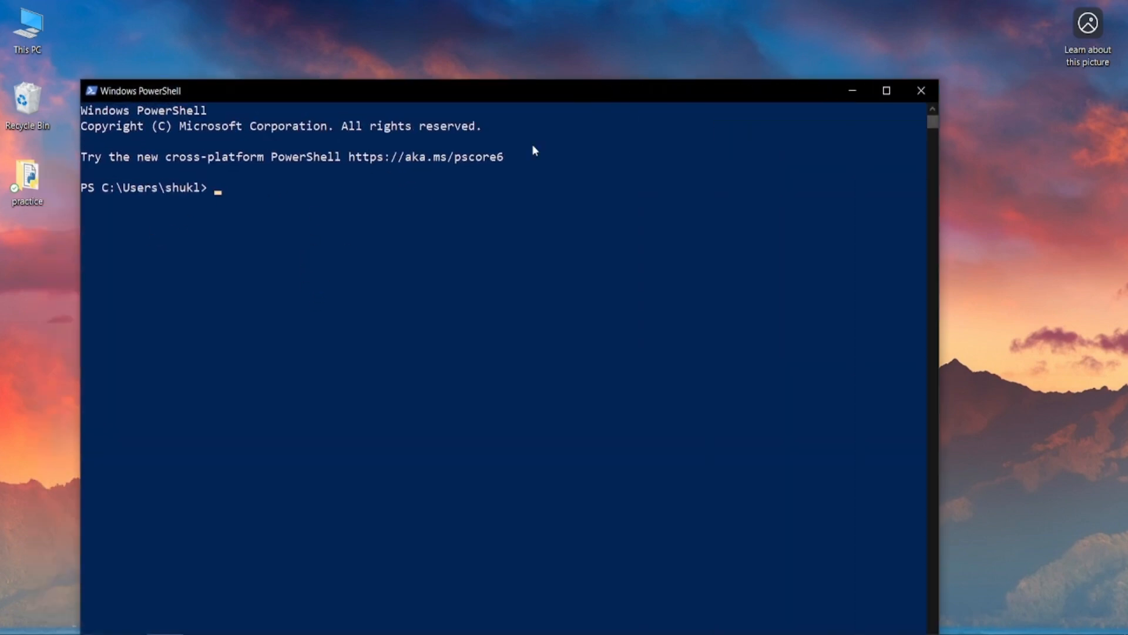
- Run wsl --list --online and maximize the PowerShell window
type("wsl --list --online")
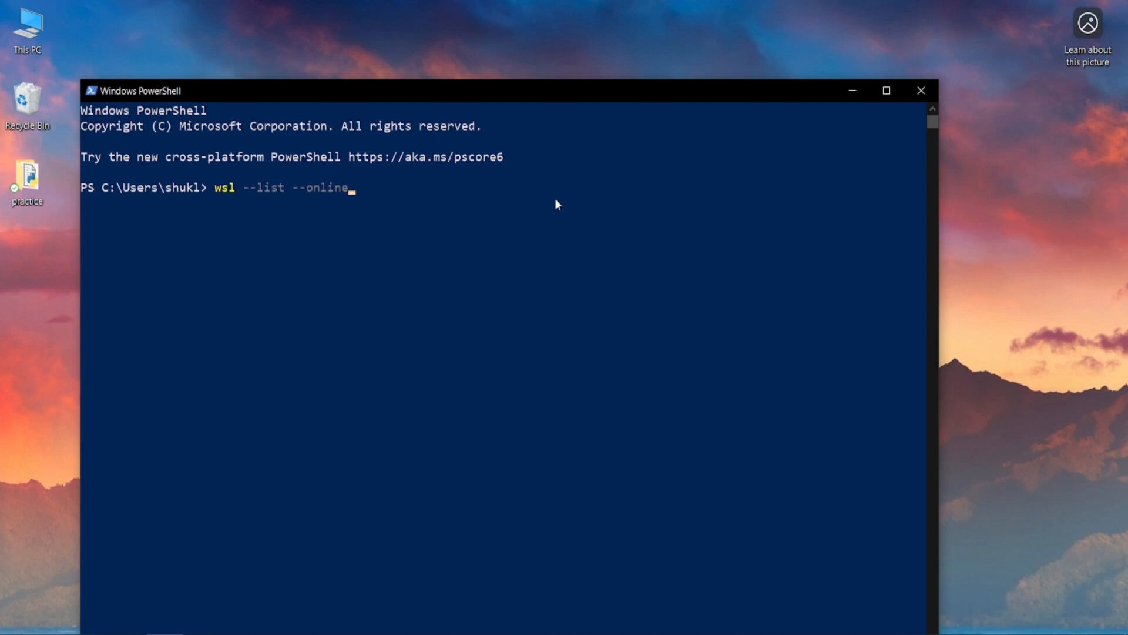
key("enter")
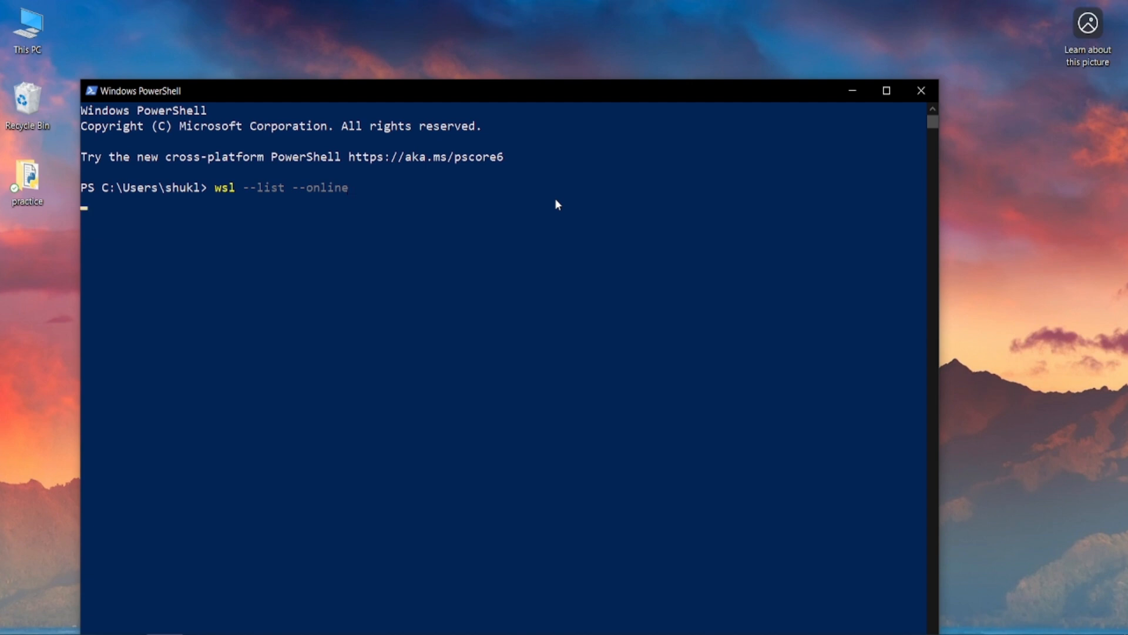
mouse_move(640, 295)
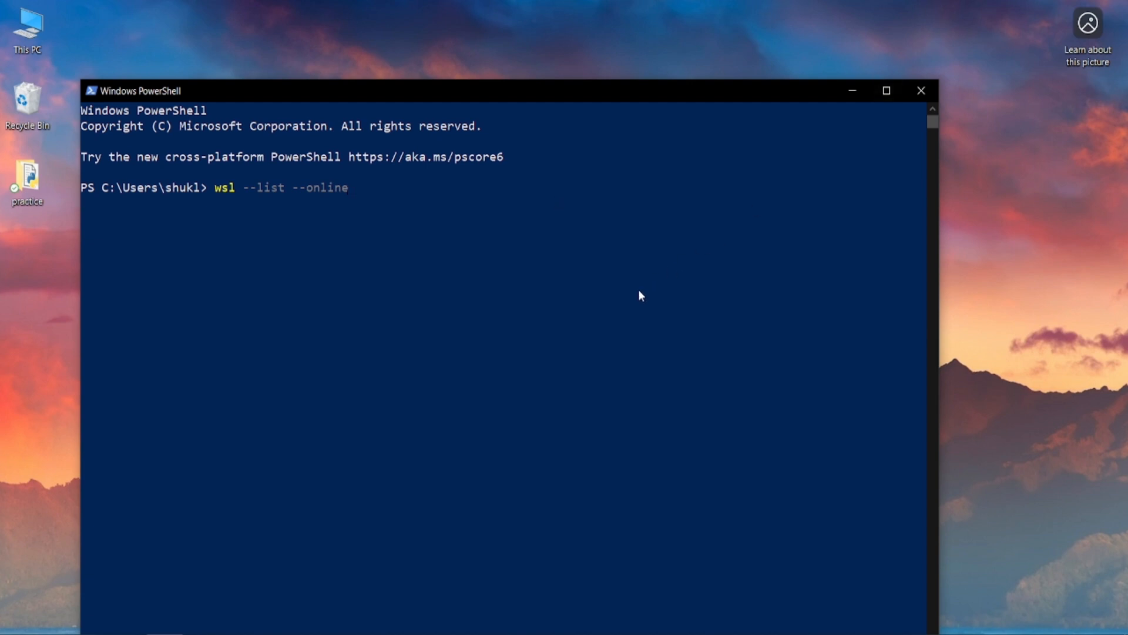
mouse_move(402, 416)
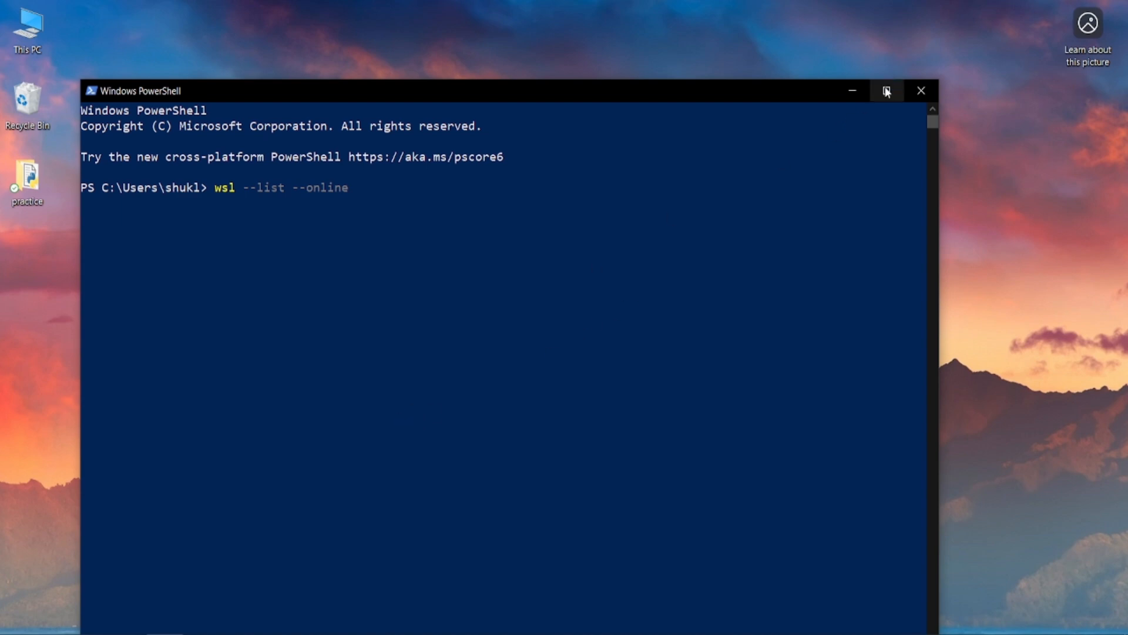
left_click(885, 90)
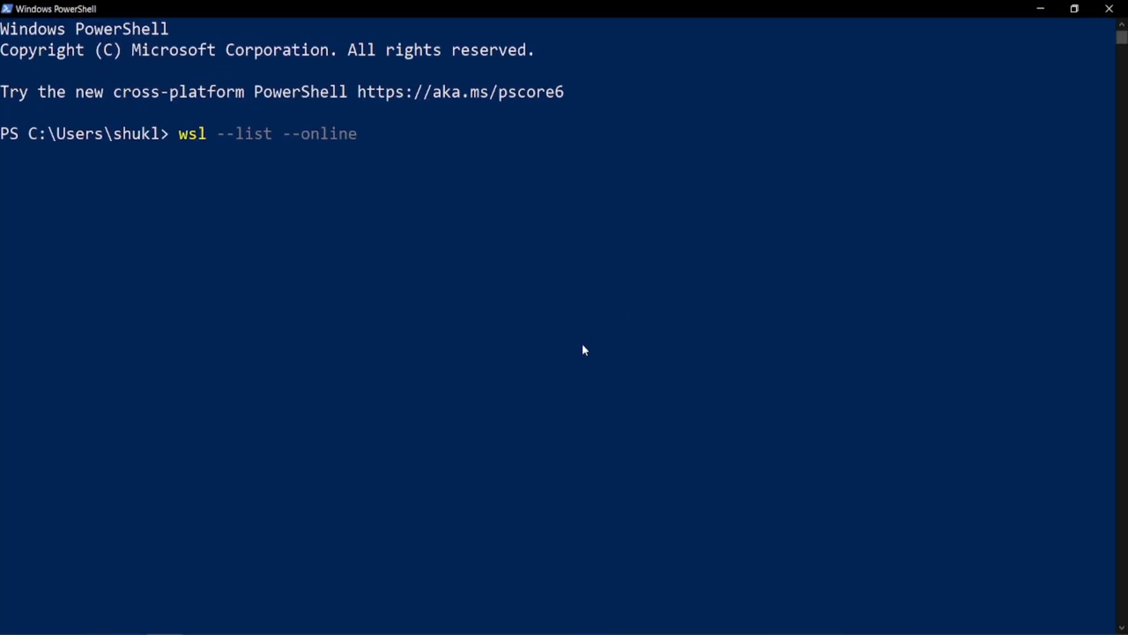
key("Enter")
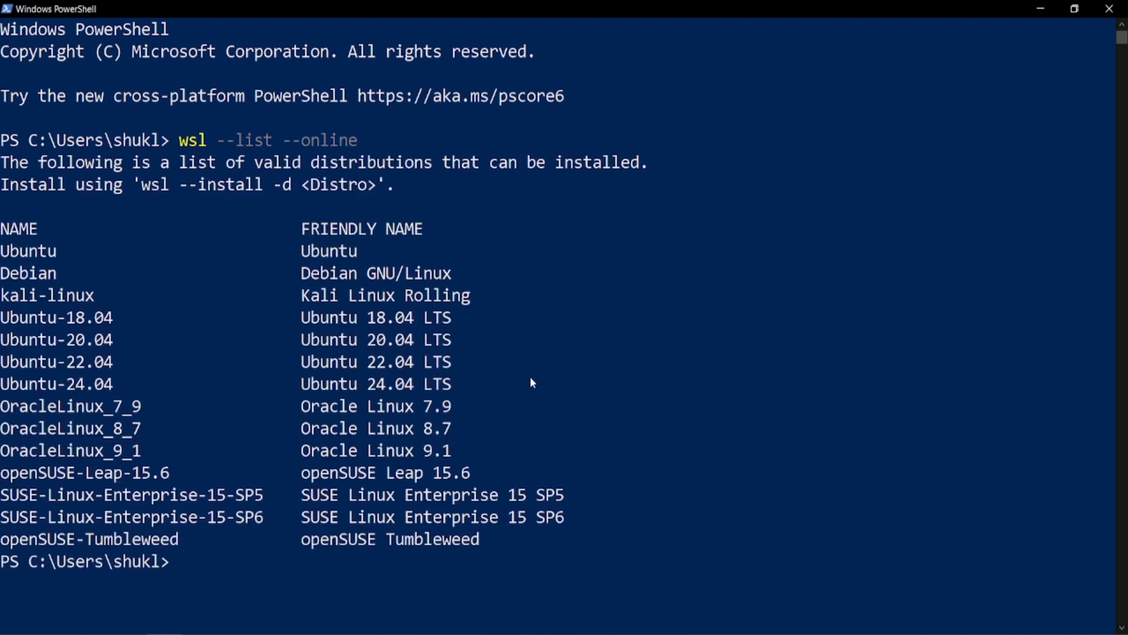
- Type 'wsl --install -d' and pick Ubuntu-24.04 from the distribution list
type("wsl")
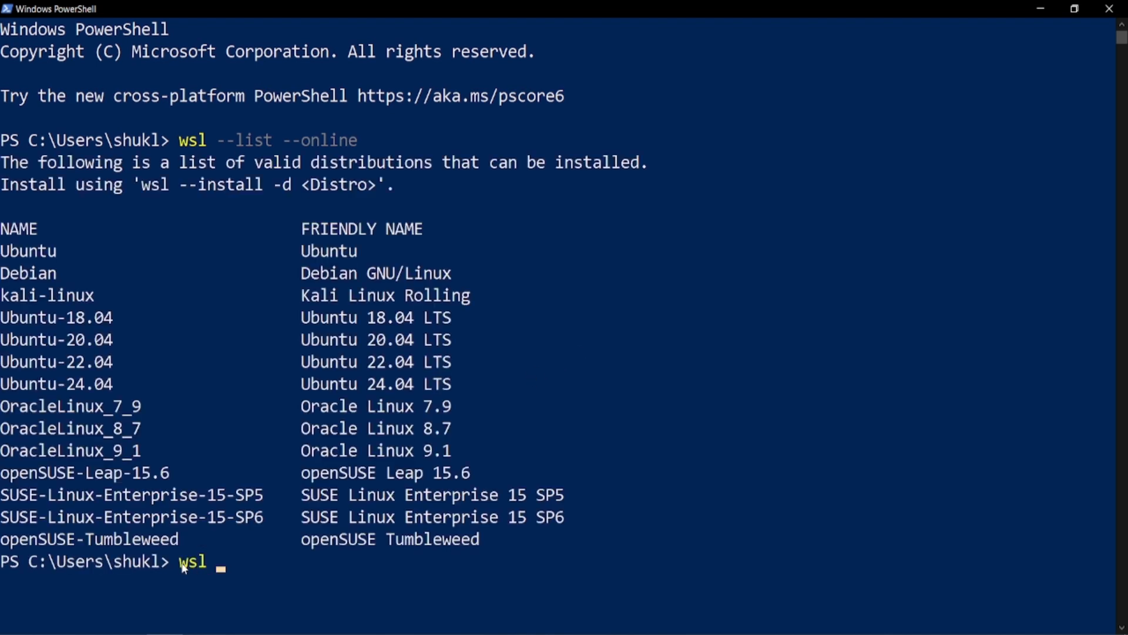
type("--in")
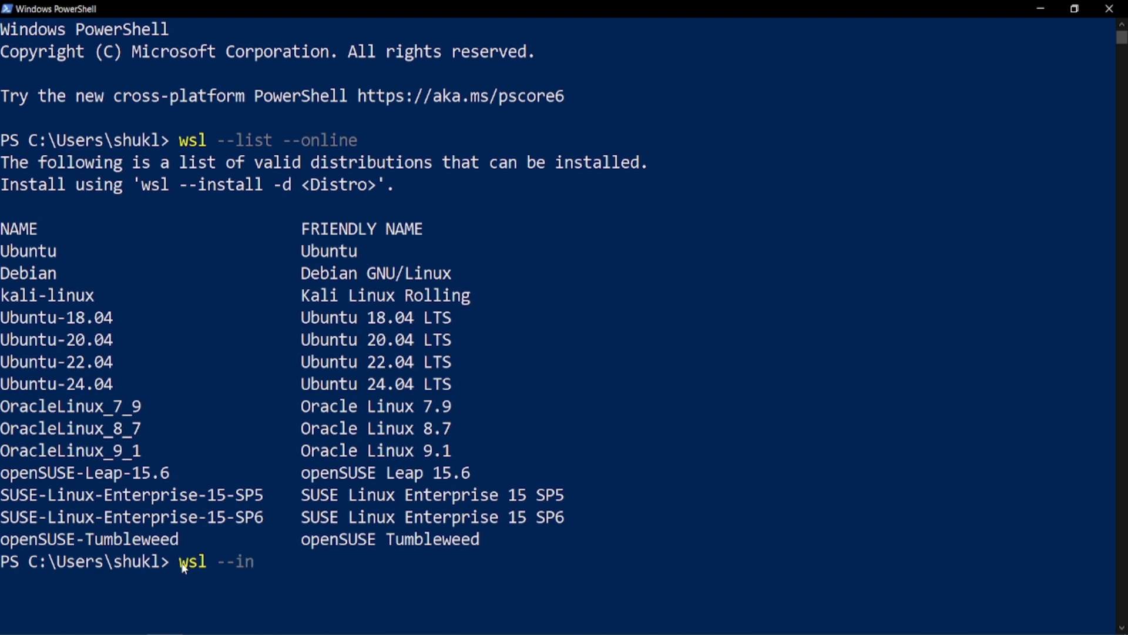
type("stall")
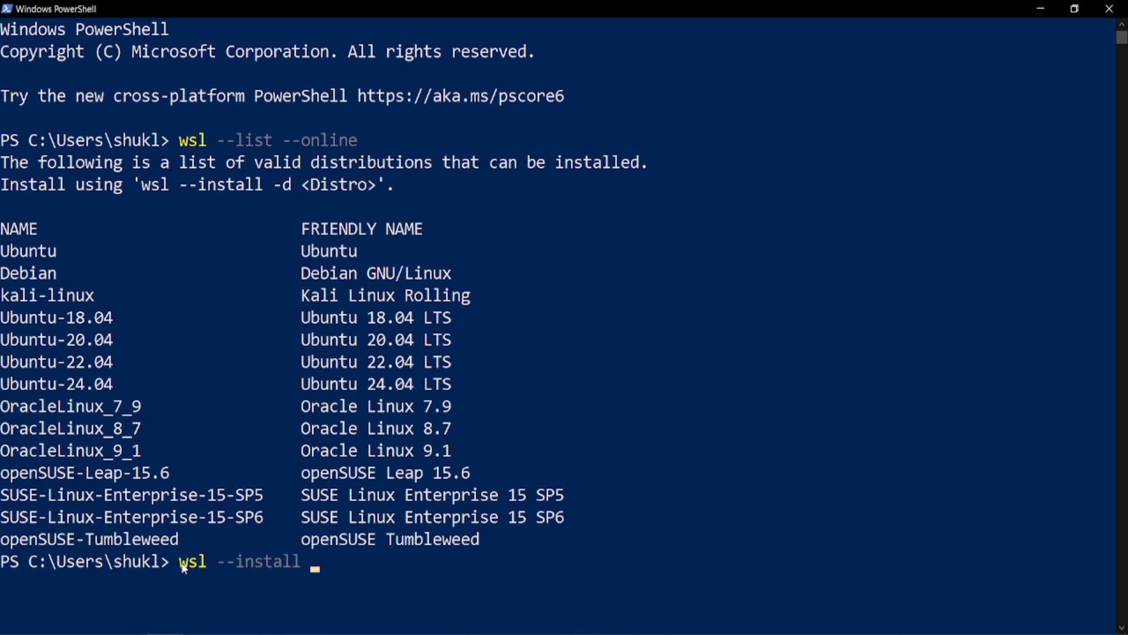
type("-d")
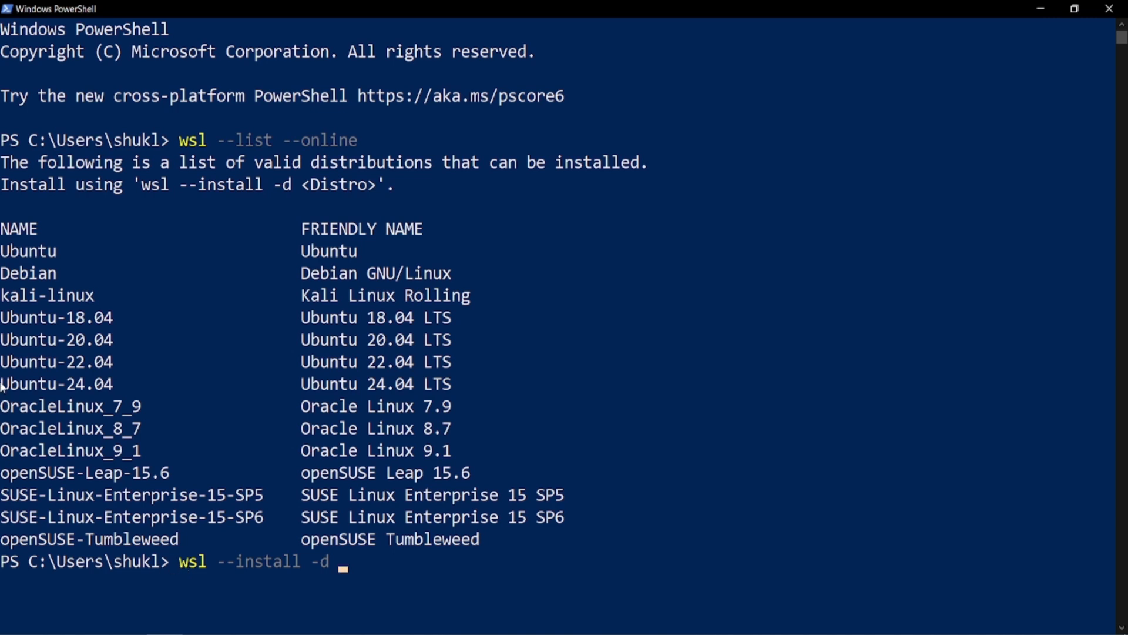
double_click(55, 384)
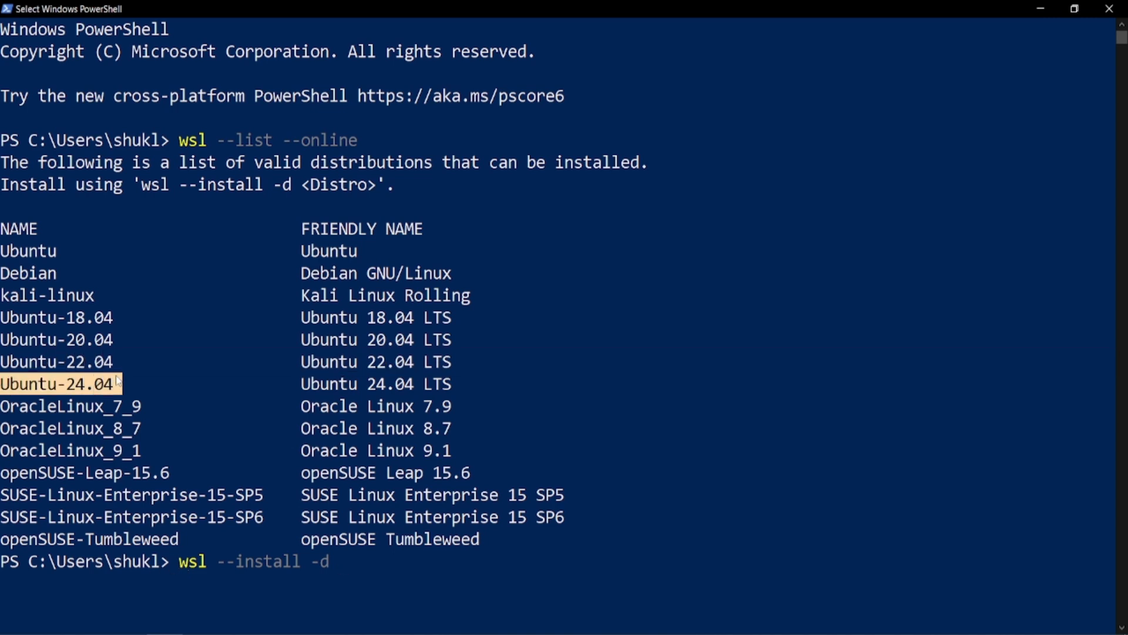